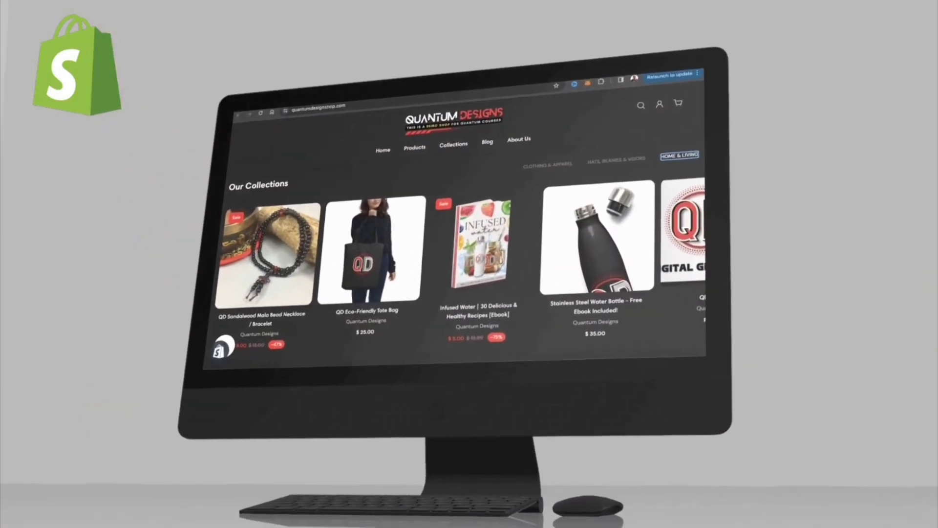
Open the Add section picker above the Footer Group on the Aurora home page
click(101, 398)
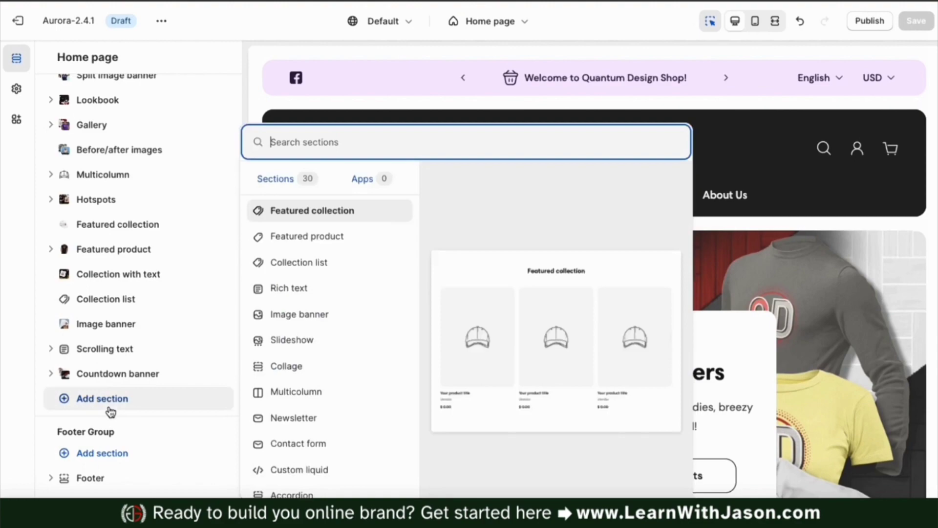